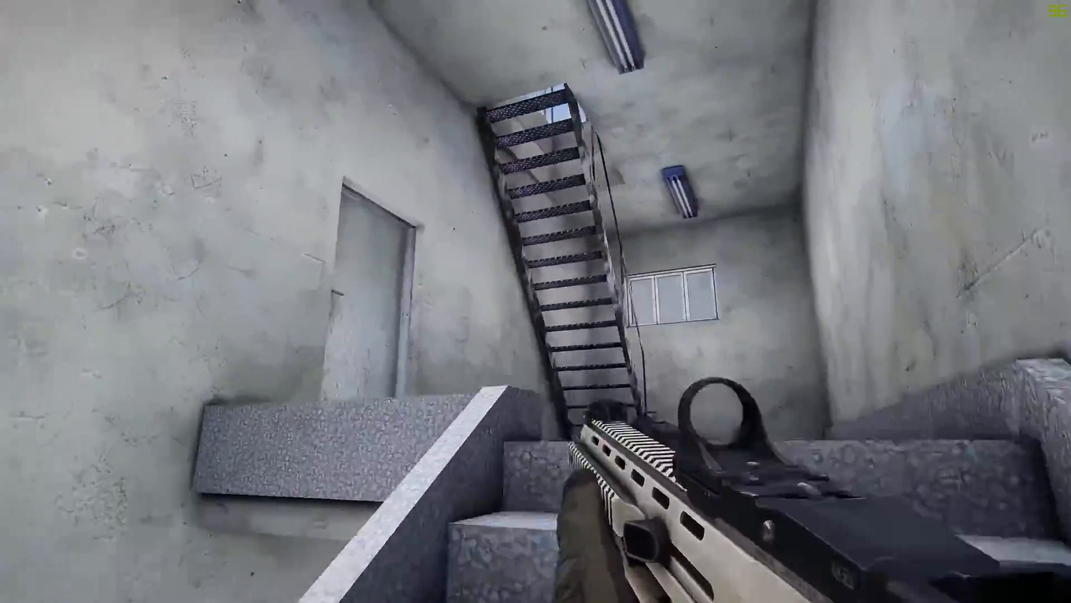
mouse_move(535, 301)
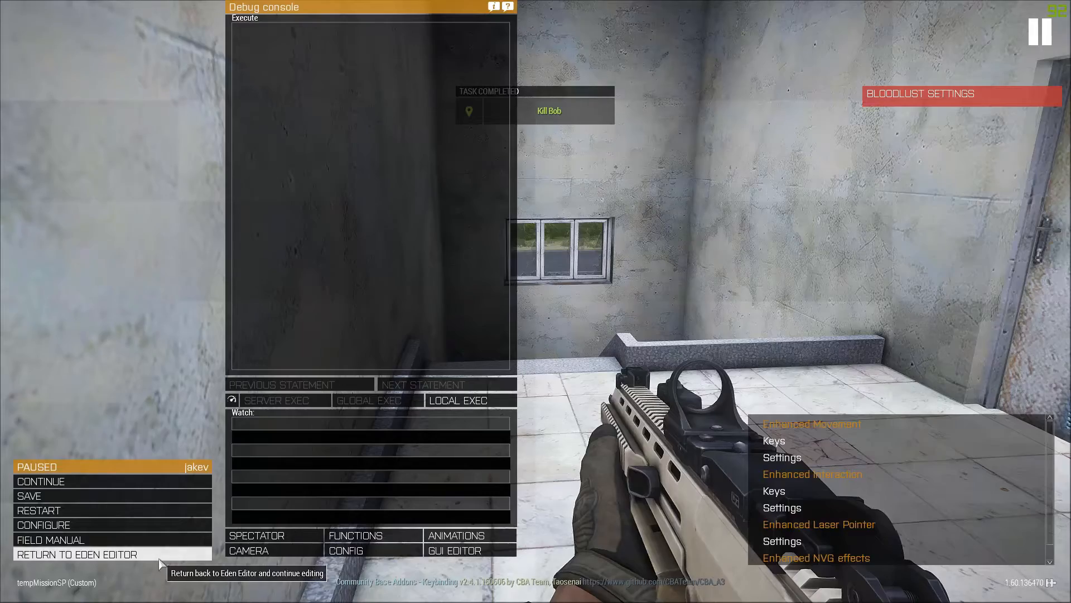
Return from the pause menu to the Eden Editor scenario
click(77, 555)
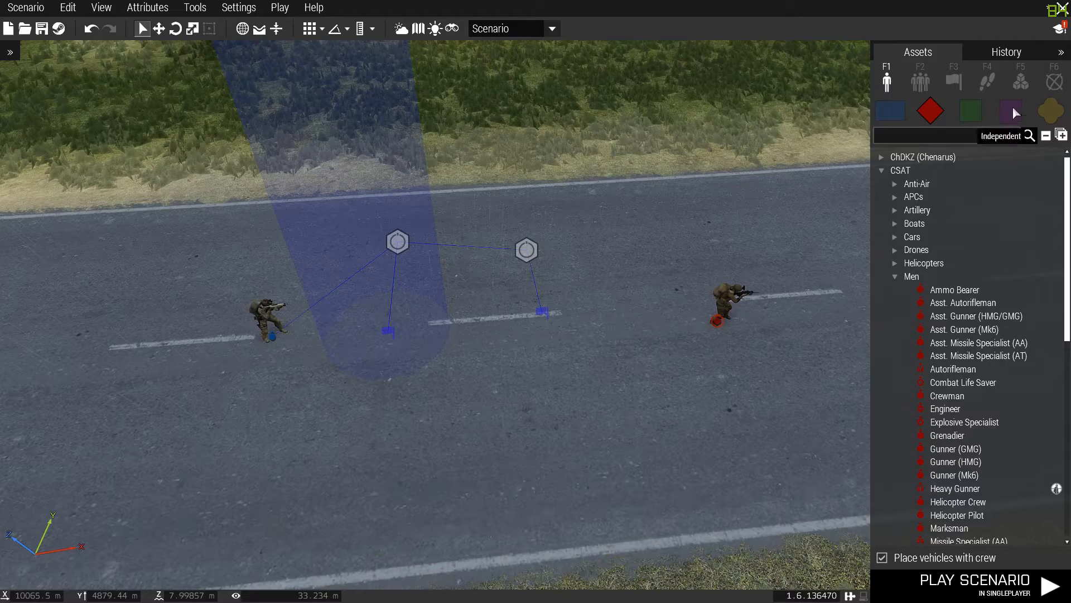
Filter the Modules list by 'task' and place two task modules above the existing pair
click(1020, 80)
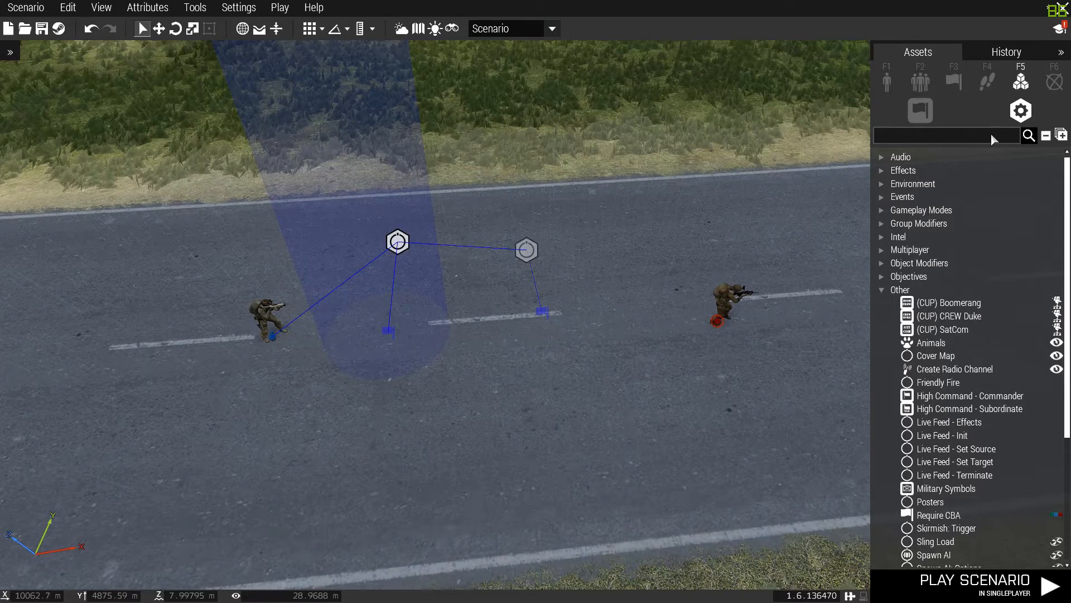
text(task)
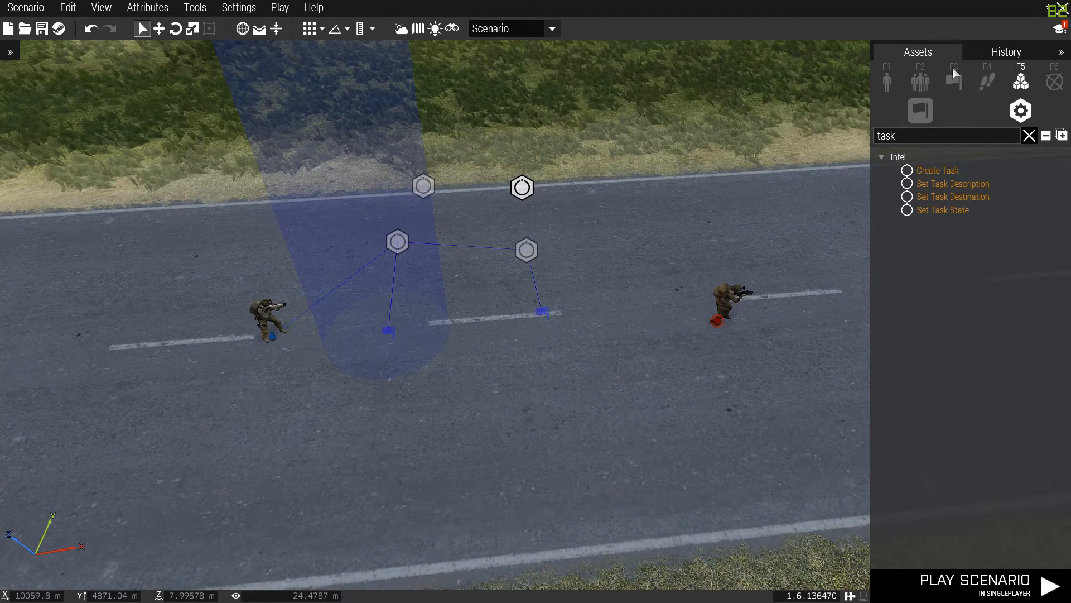
Switch to Triggers, clear the 'task' filter and reposition the new modules along the road
click(954, 80)
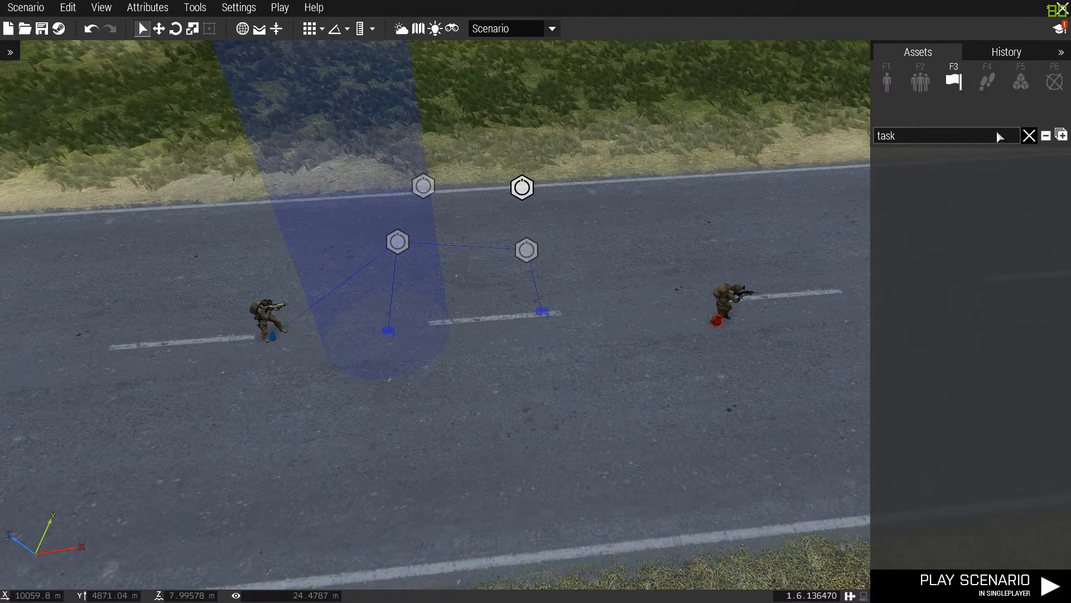
click(1027, 135)
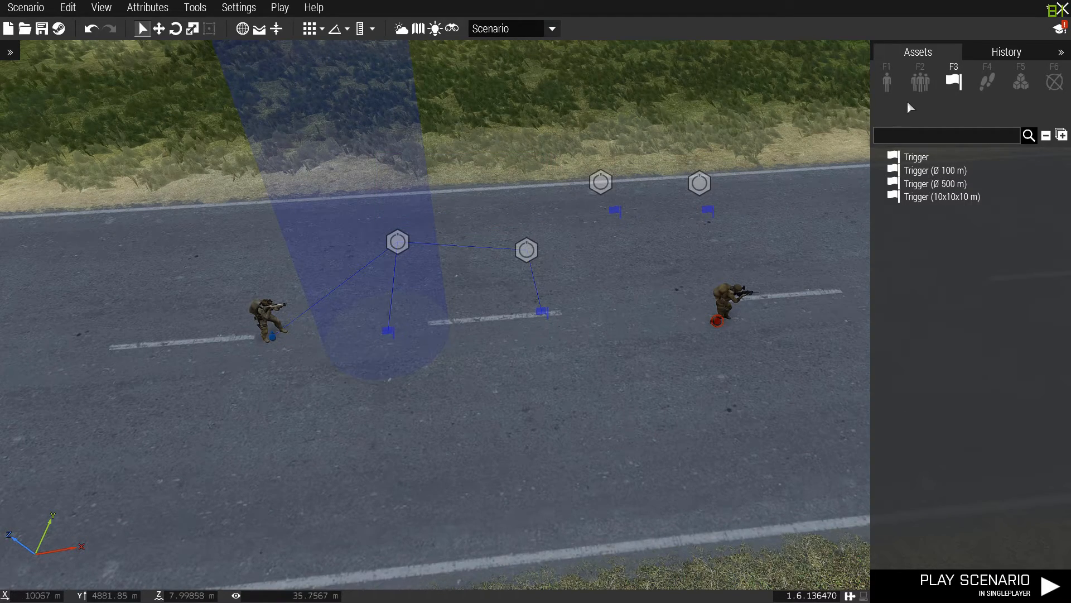
right_click(726, 294)
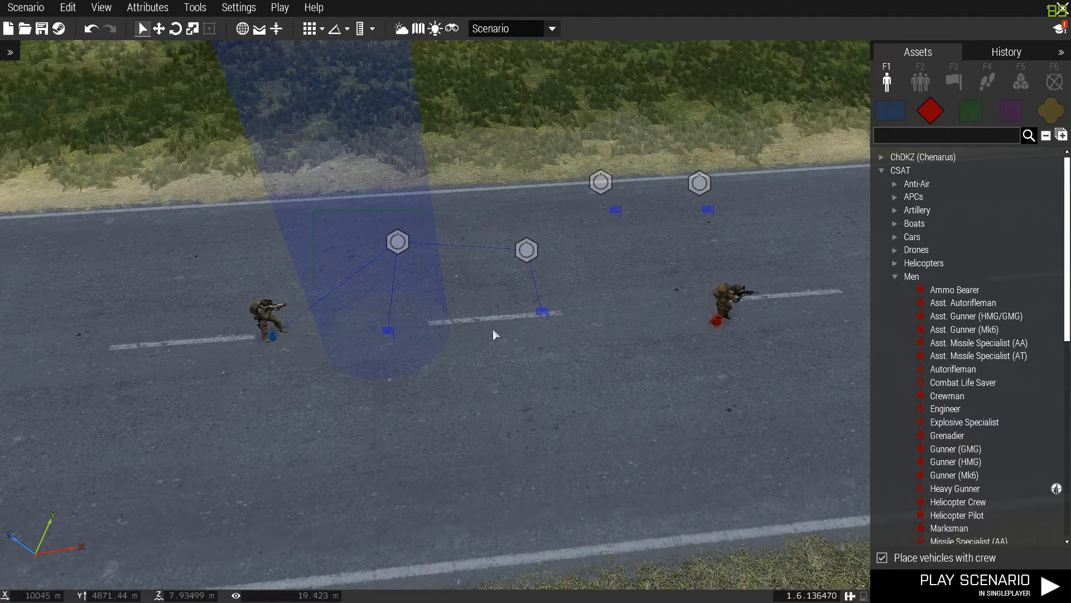
Place a 3×3 trigger activated by BLUFOR near the blue soldier and start syncing it to the Create Task module
drag(495, 335, 592, 380)
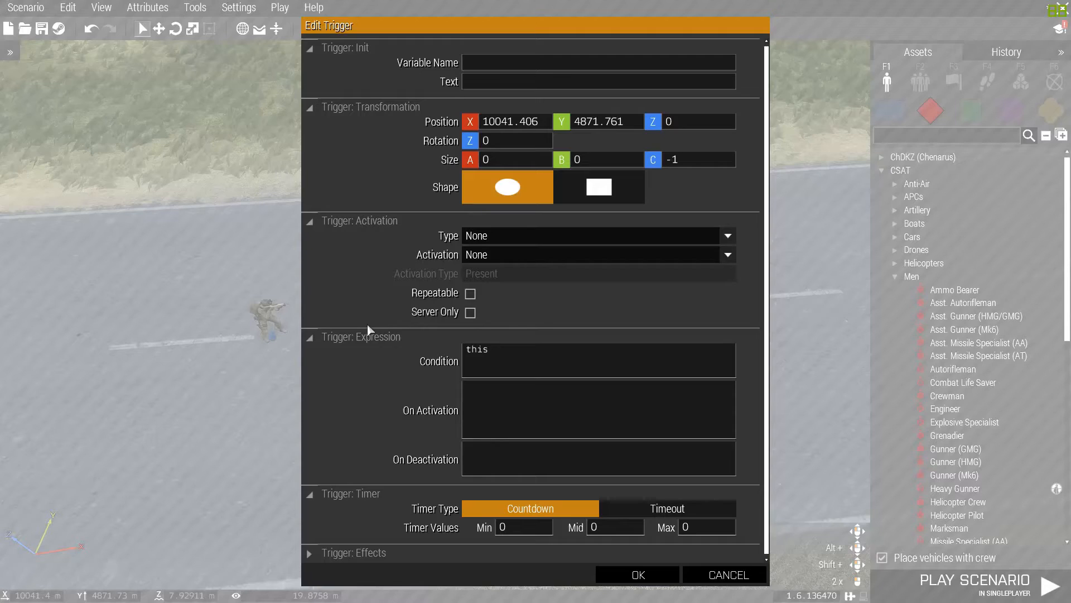
click(516, 160)
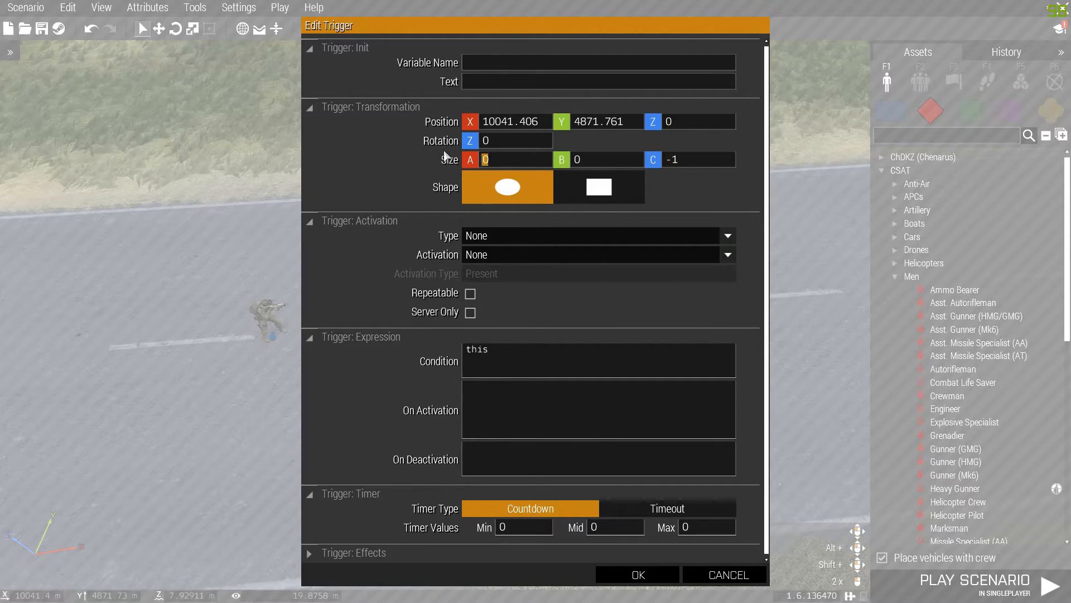
click(636, 574)
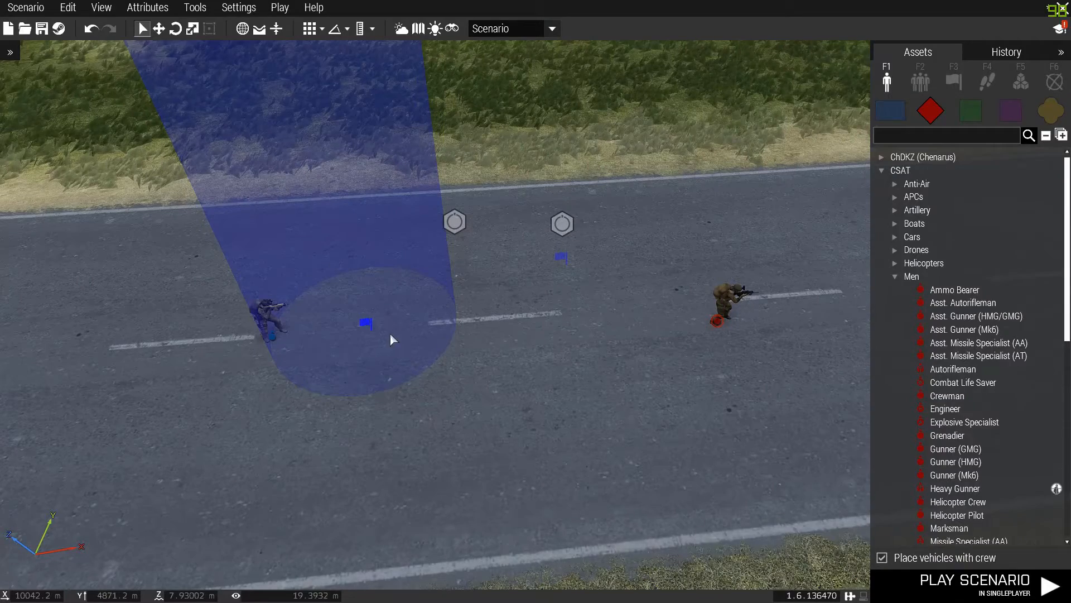
right_click(266, 318)
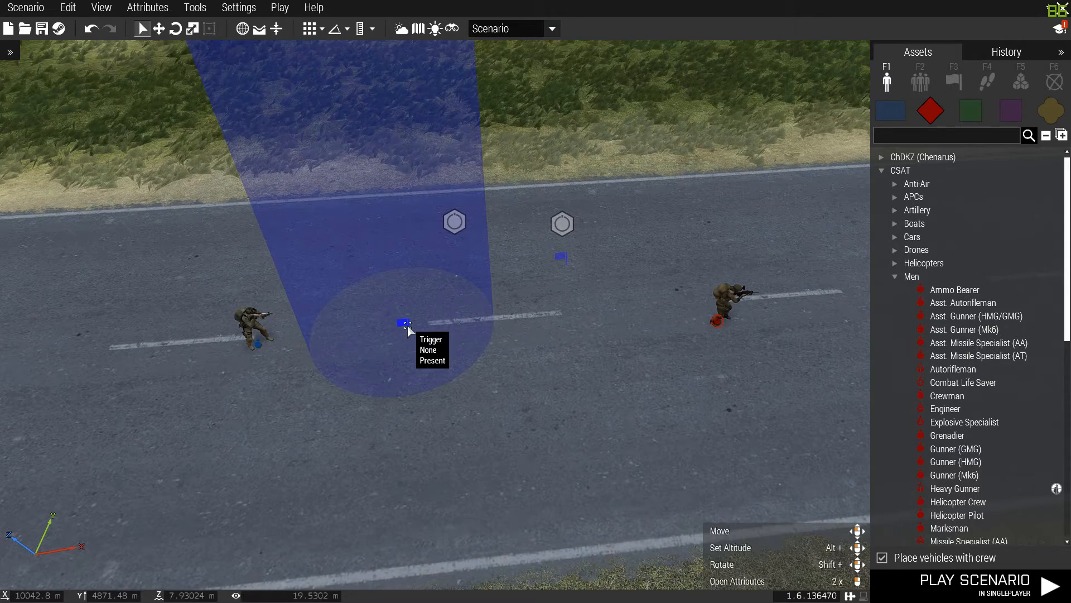
double_click(403, 323)
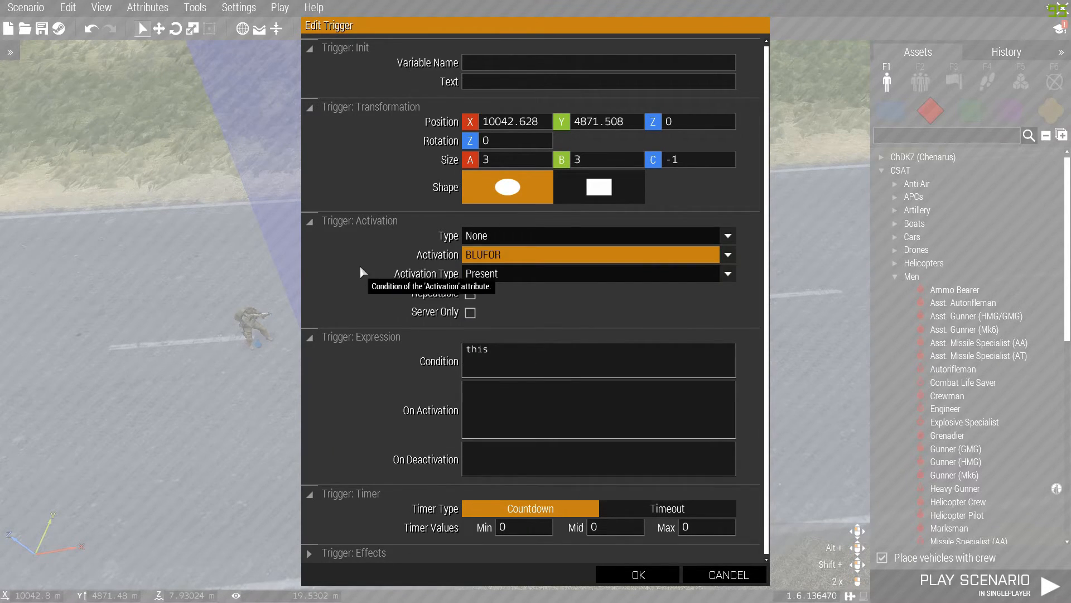
click(636, 574)
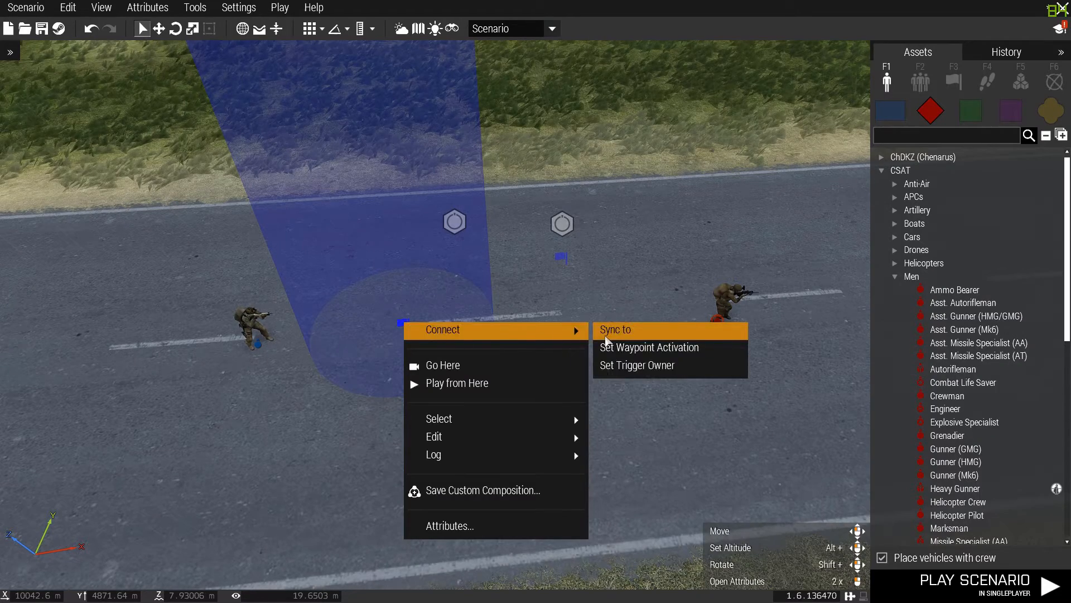
click(614, 328)
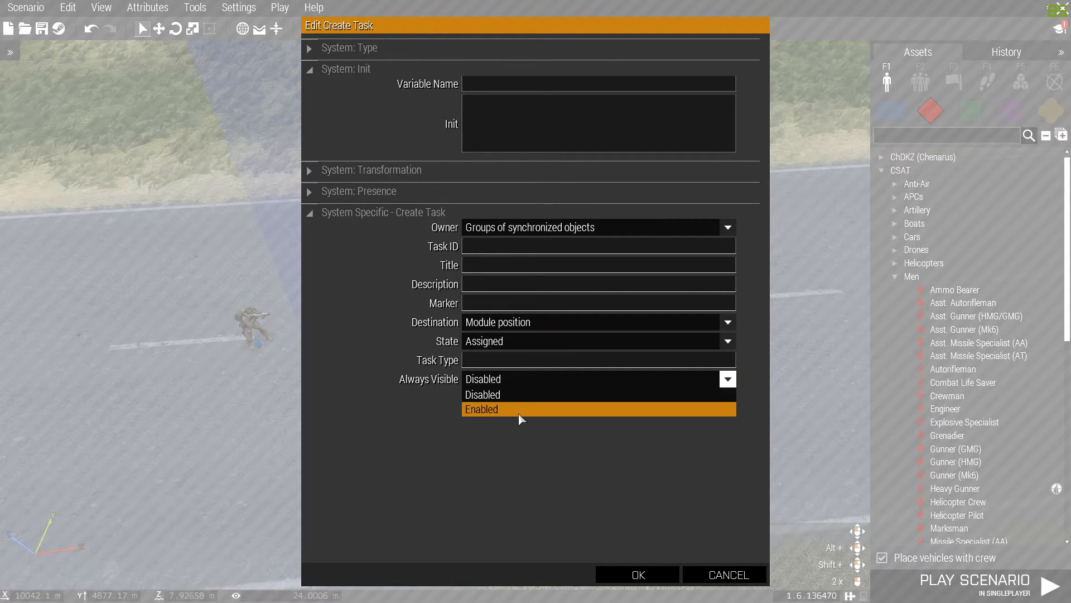
Give the Create Task module ID and title 'Kill Bob', always visible, and confirm
click(481, 408)
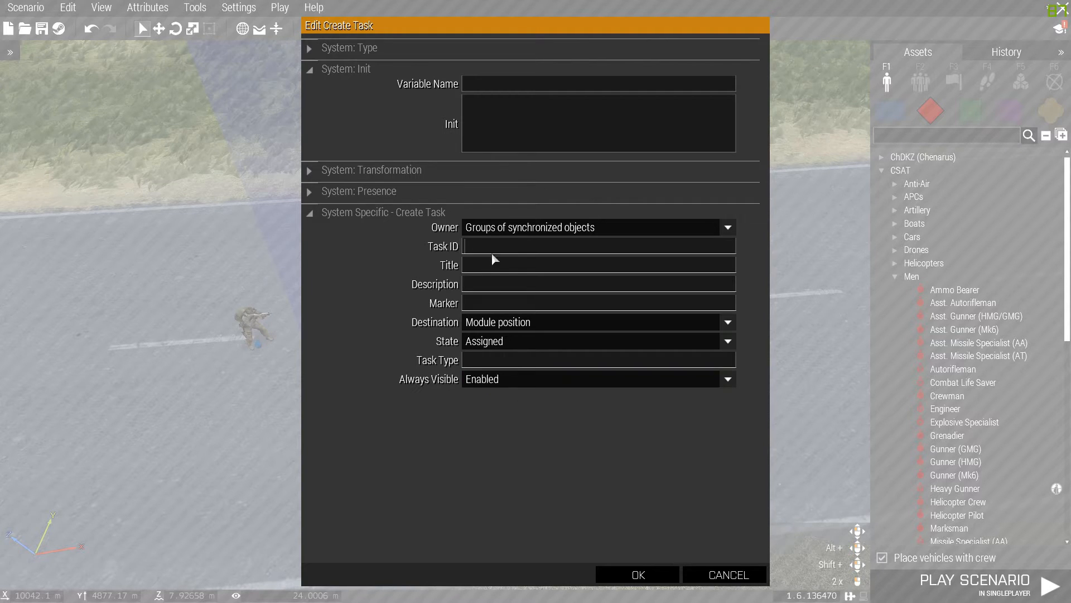
text(Kill)
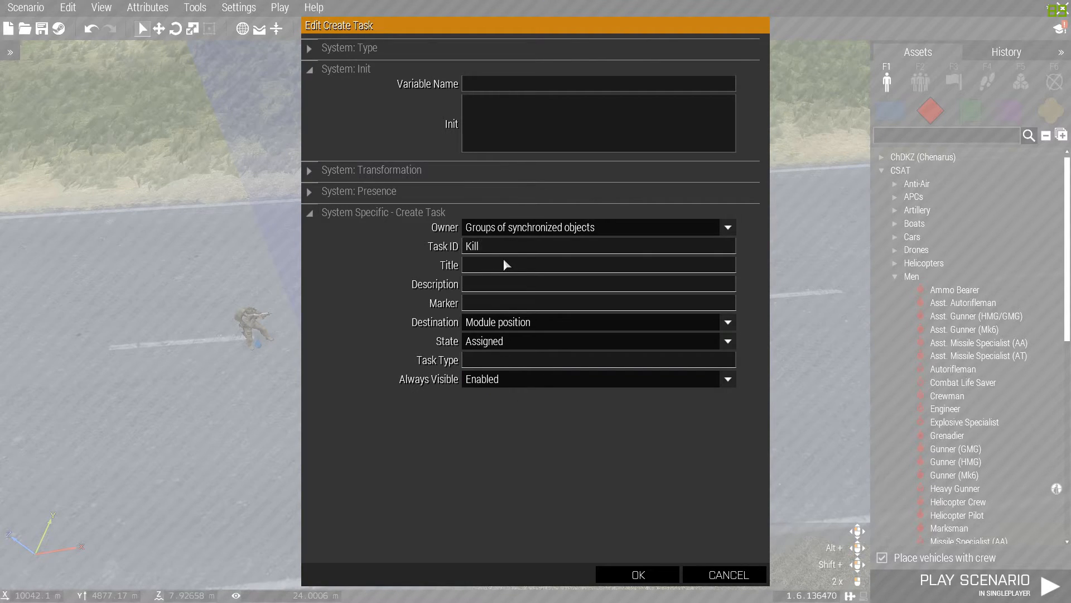
text(Bob)
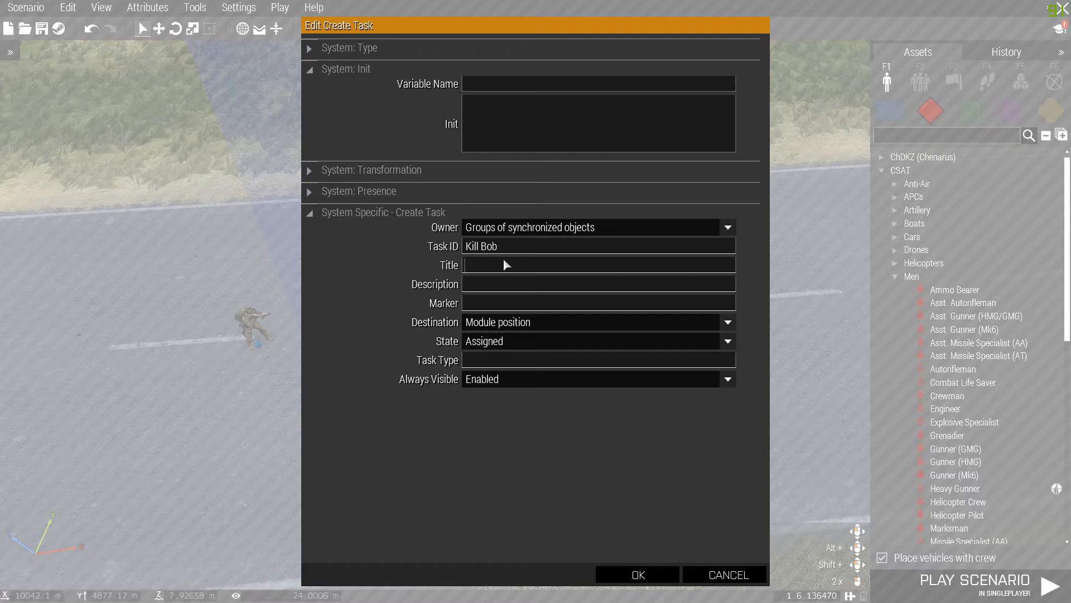
text(Kill Bob)
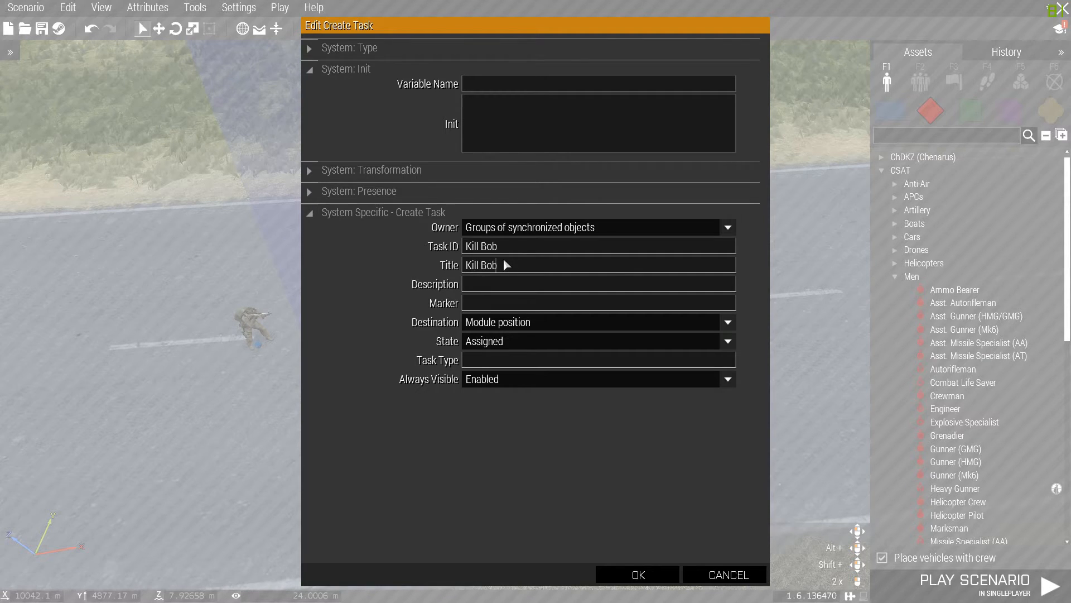
click(636, 574)
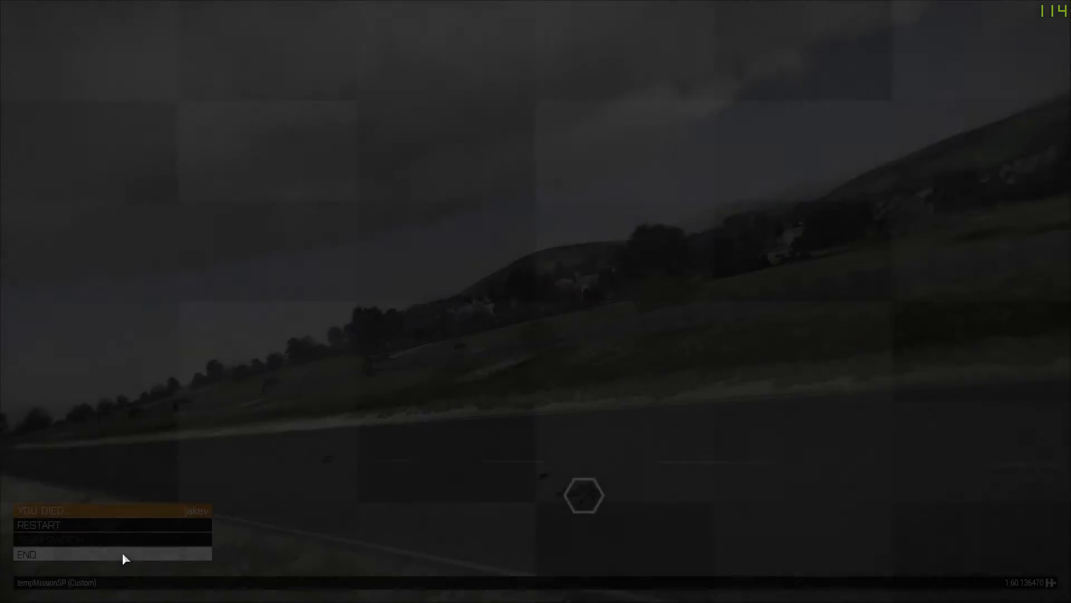
End the test, make the left soldier the Player unit and launch a new test run
click(27, 554)
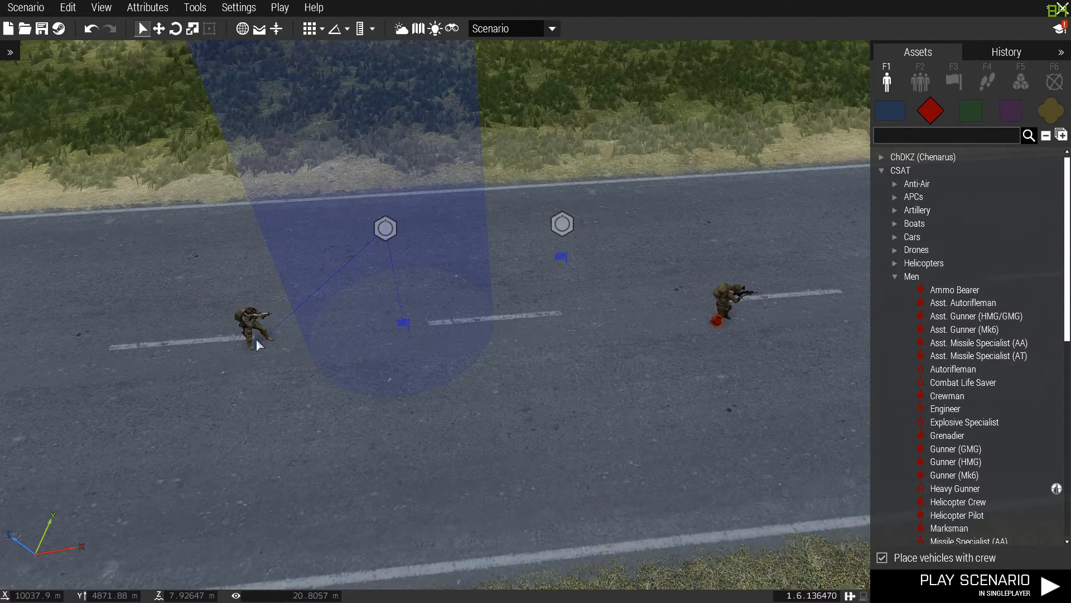
double_click(253, 325)
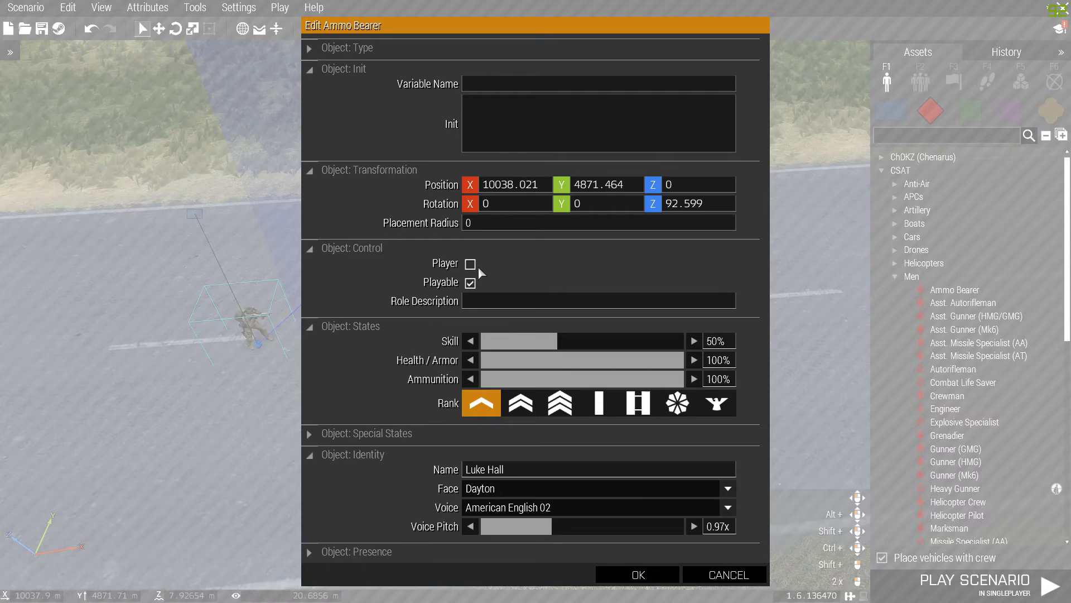
click(636, 574)
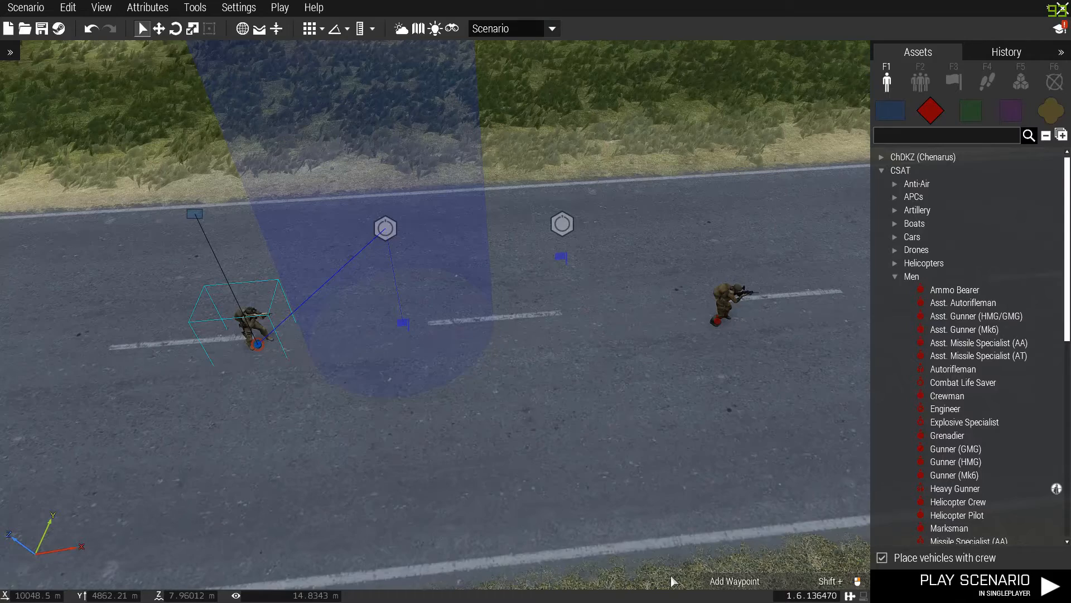
click(974, 580)
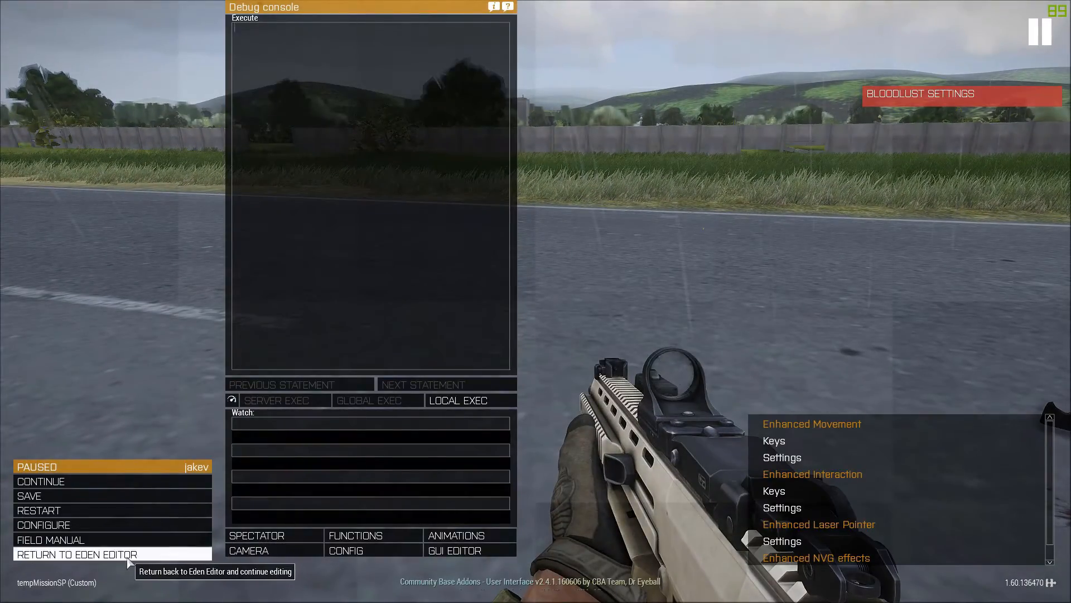
Return to the editor and give the soldier down the road variable name 'bob'
click(77, 554)
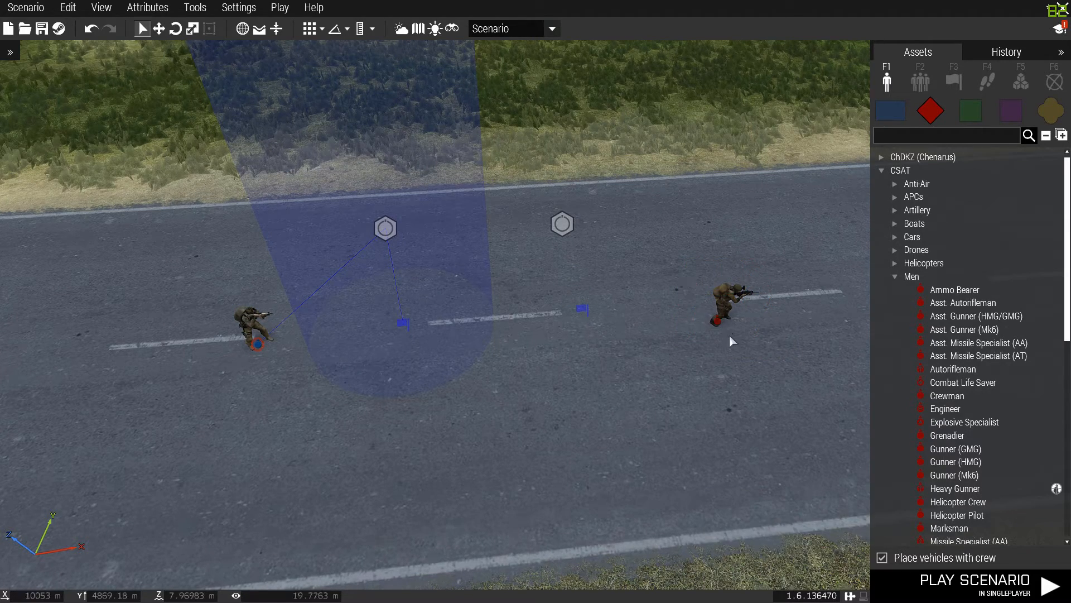
double_click(249, 328)
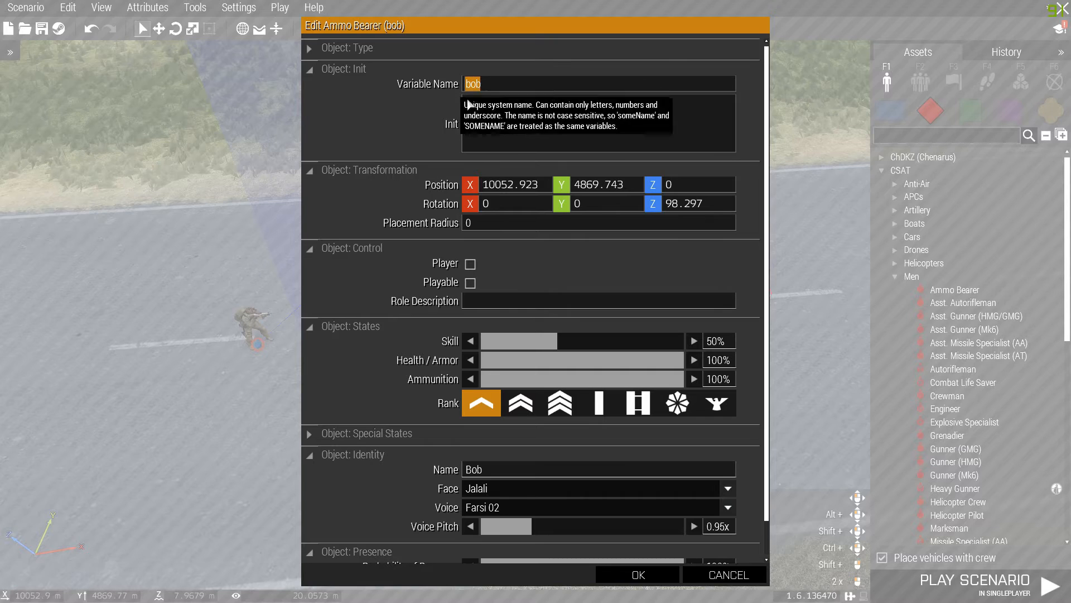
mouse_move(637, 574)
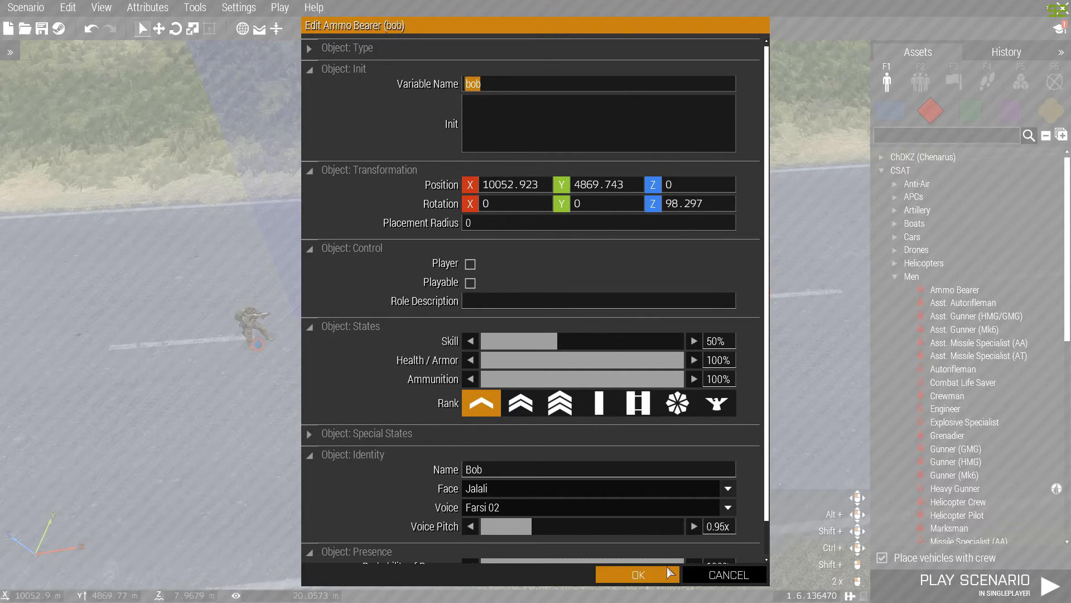
click(636, 573)
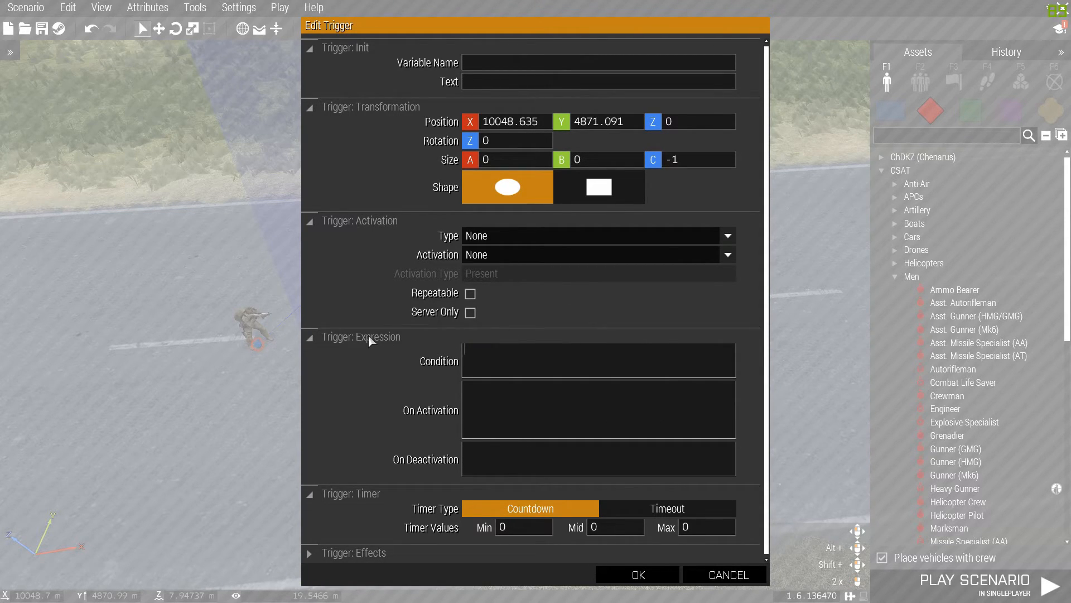
Set the trigger's Condition to '!alive bob;' and close its attributes
text(! a)
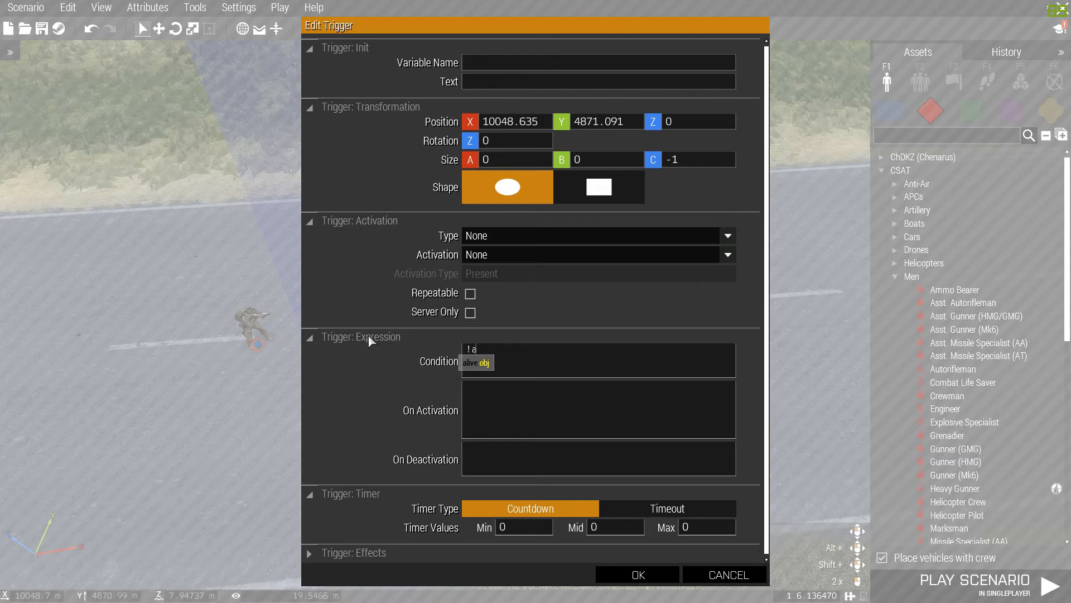
text(alive)
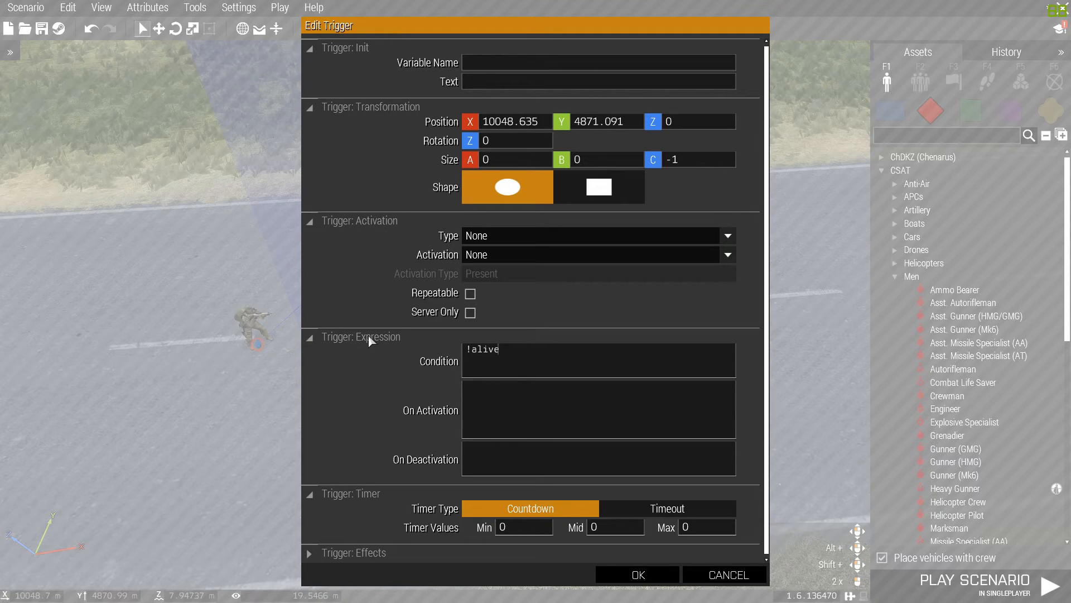
text(bob;)
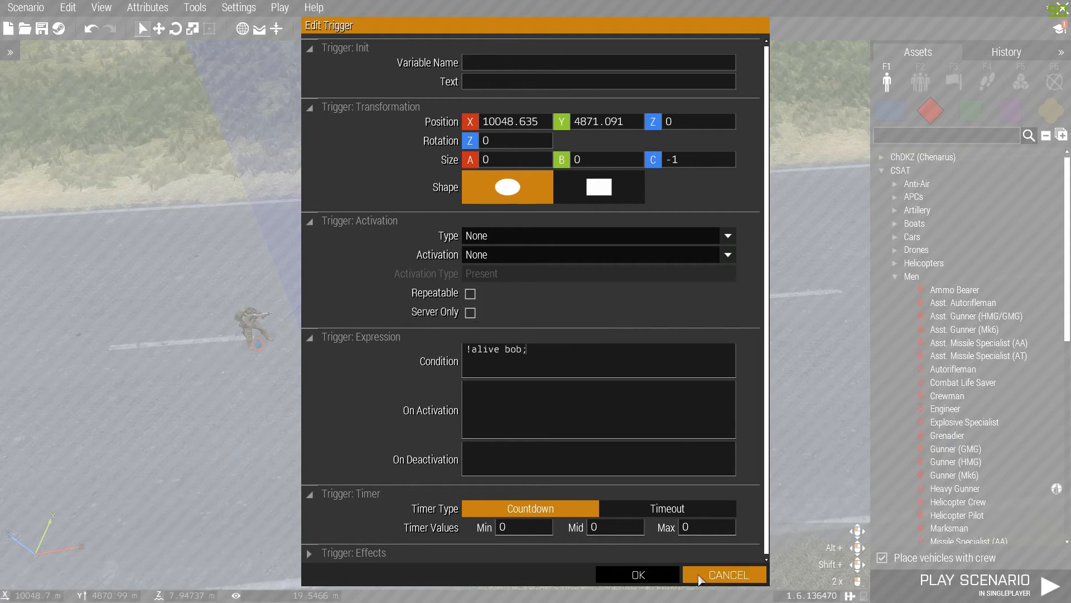
click(725, 574)
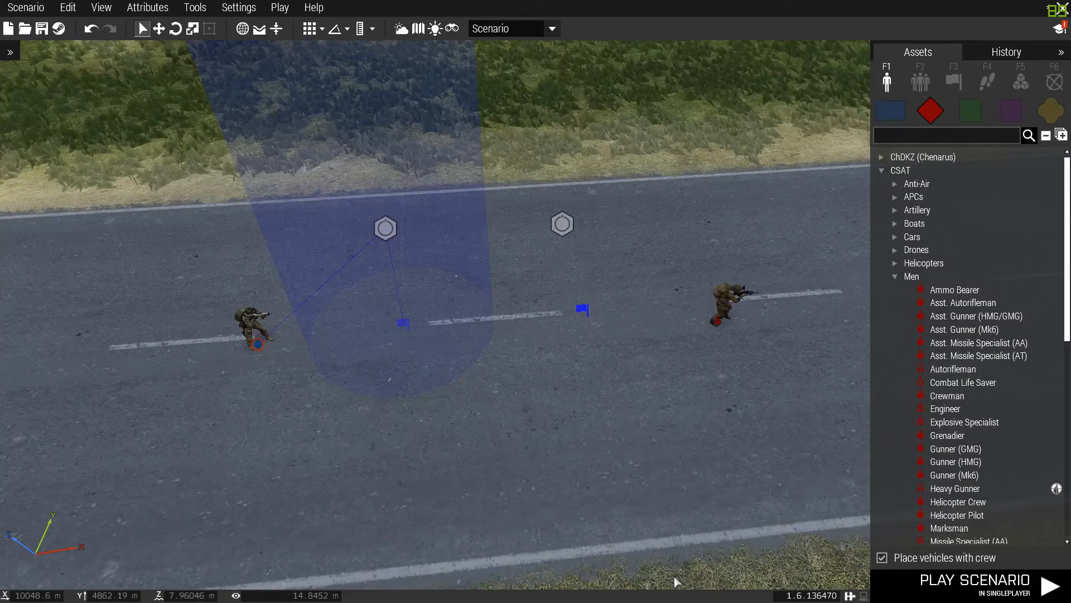
Open the Set Task State module's attributes and its State dropdown
right_click(588, 312)
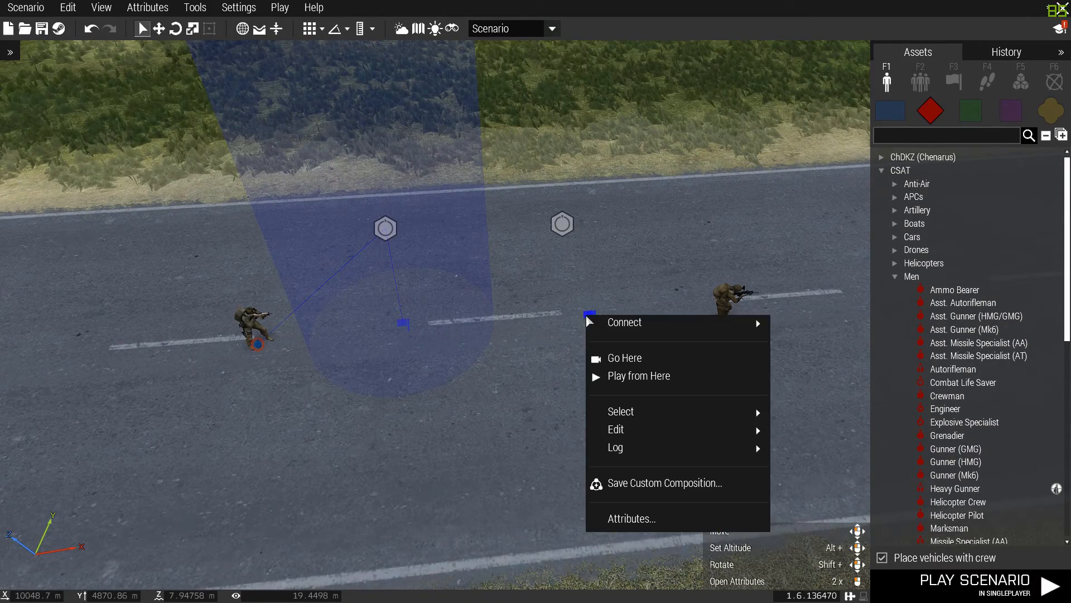
mouse_move(622, 321)
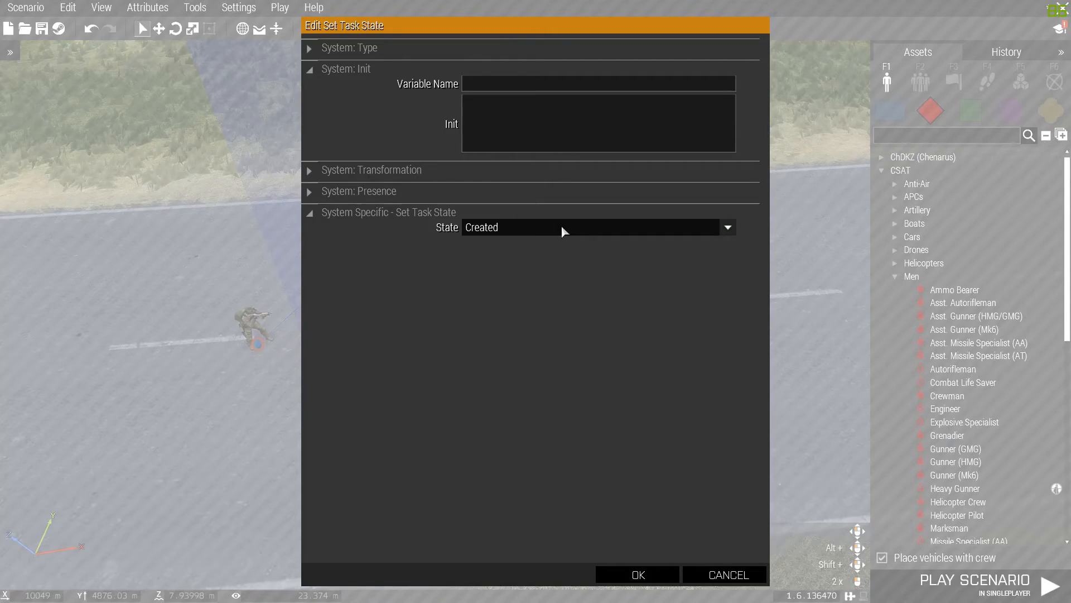
click(726, 227)
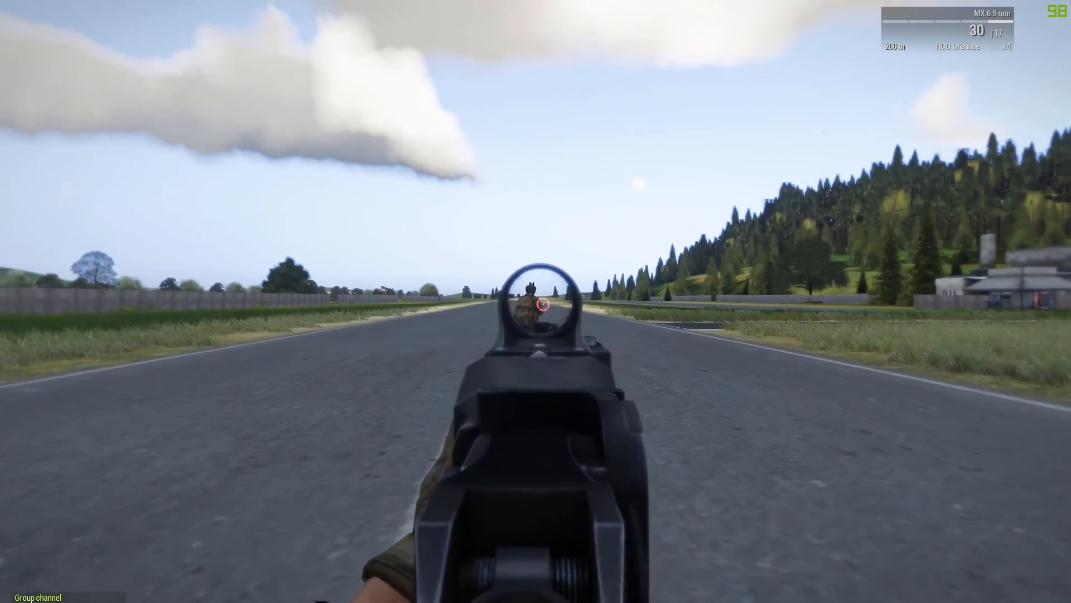
Fire at Bob down the road during the test run of the Kill Bob task
click(536, 301)
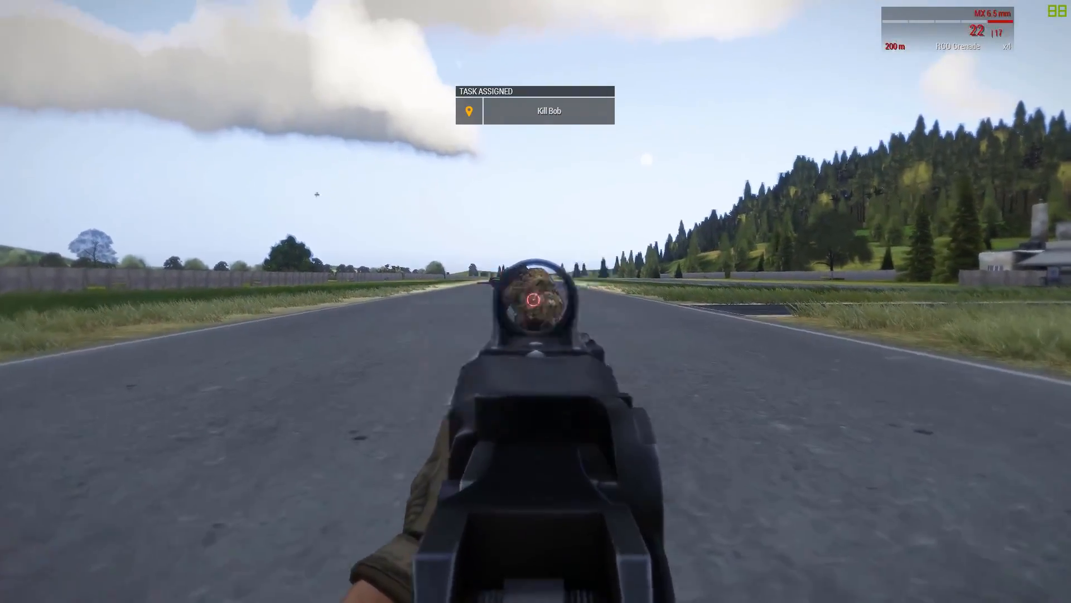